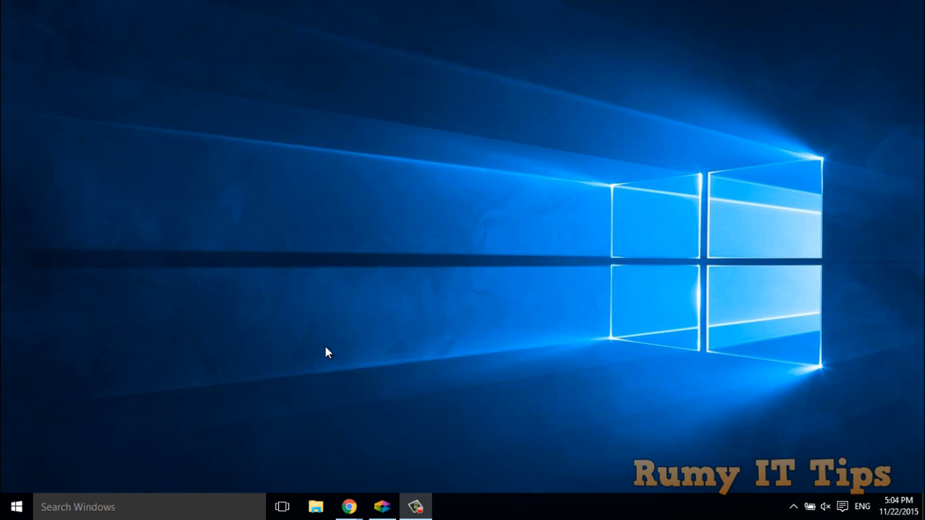
Step: Launch Google Chrome from the taskbar, landing on the Rumy IT Tips home page
click(346, 519)
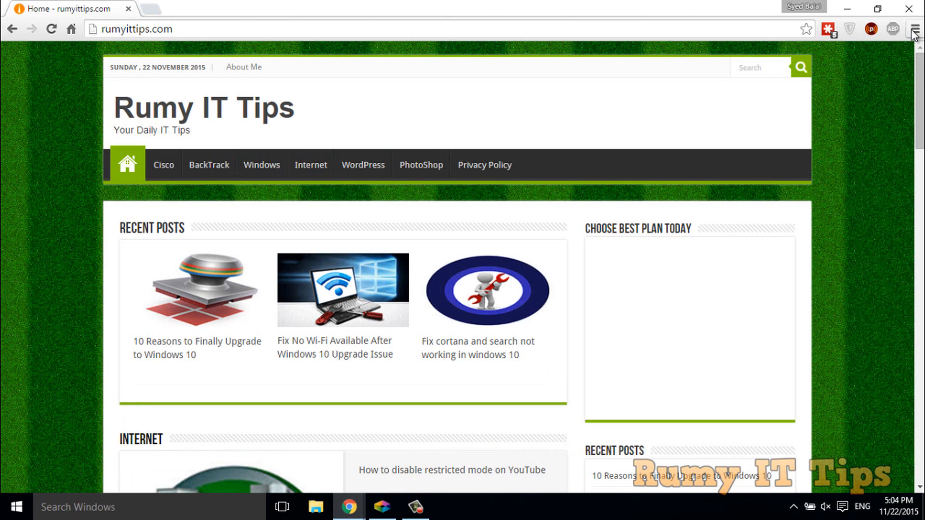
Step: Go to Chrome's Extensions page via More tools and review the installed list down to ZenMate
click(915, 29)
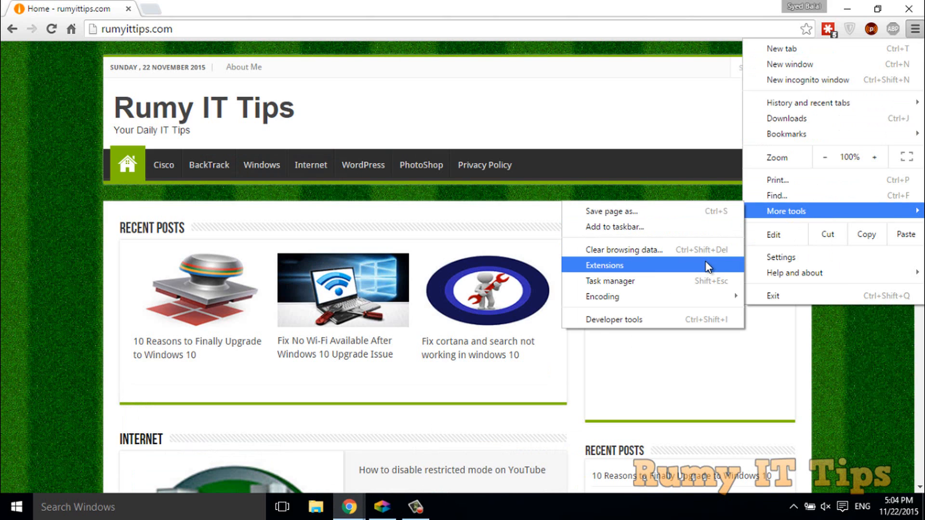
click(604, 266)
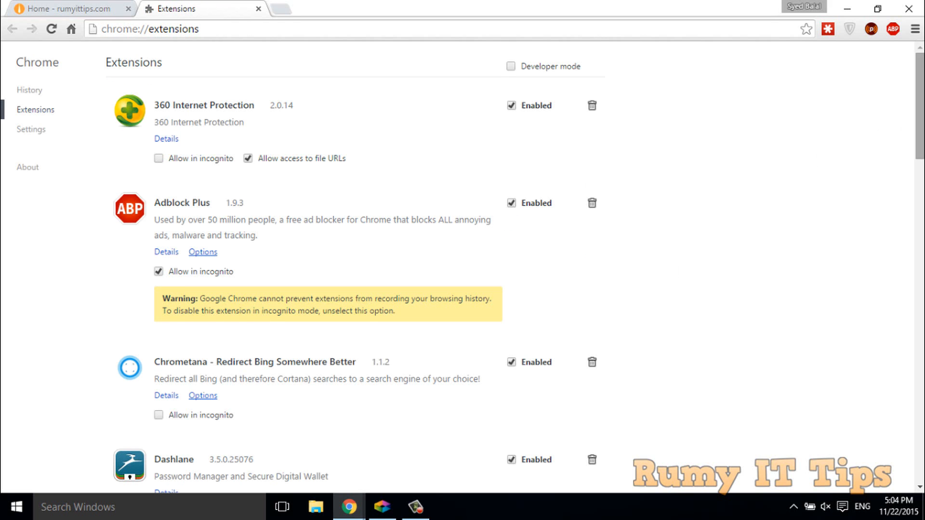
scroll(down, 3)
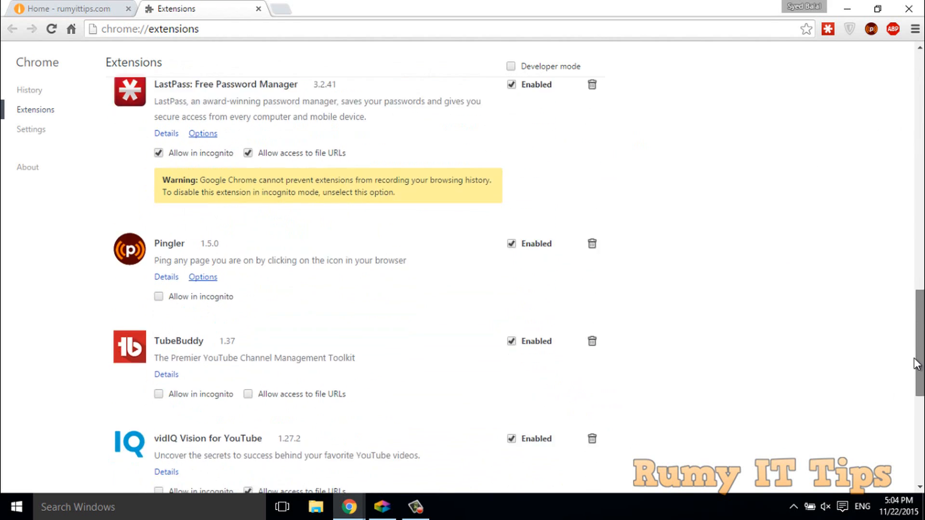
scroll(down, 3)
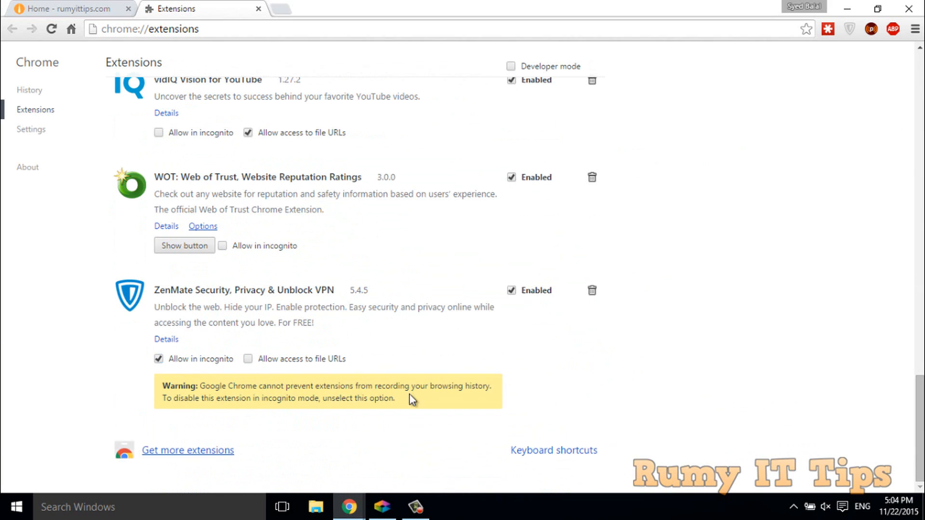
Step: Search the Chrome Web Store for 'highly' and find Highly Highlighter in the results
click(188, 451)
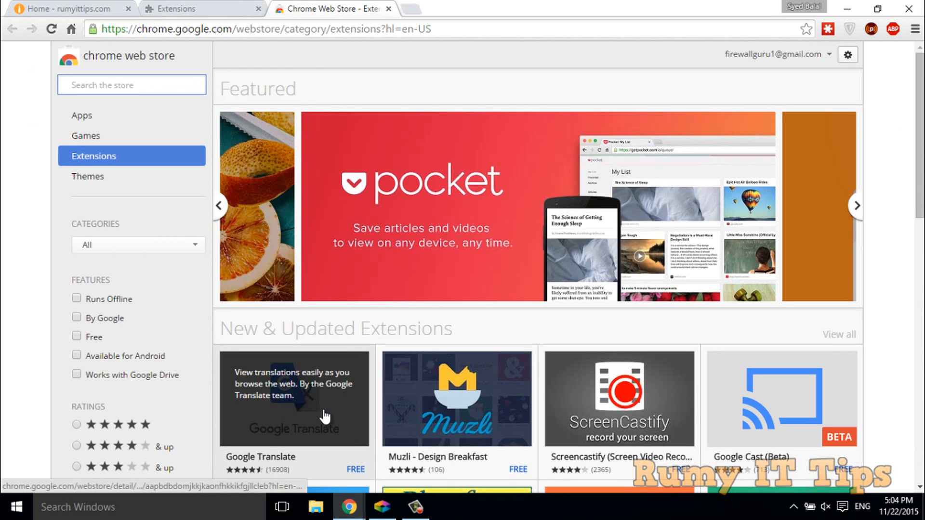
text(highly)
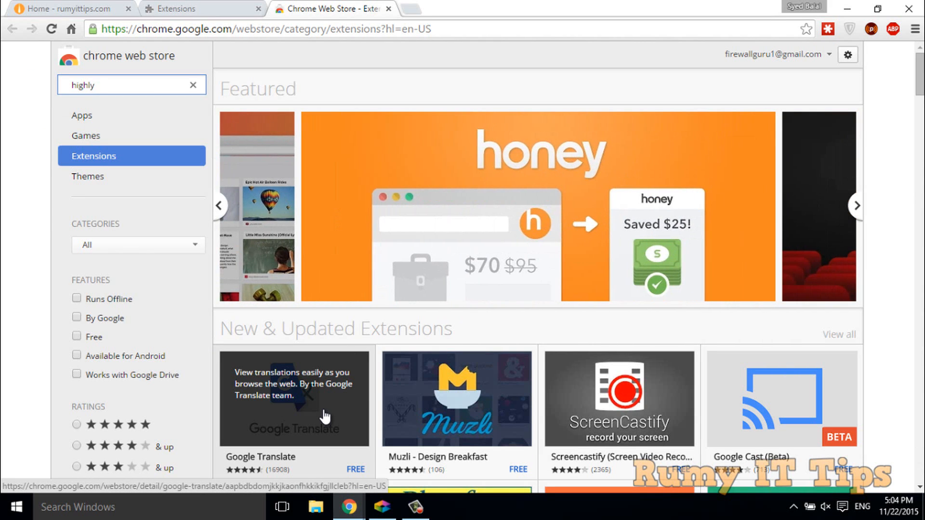
key(Enter)
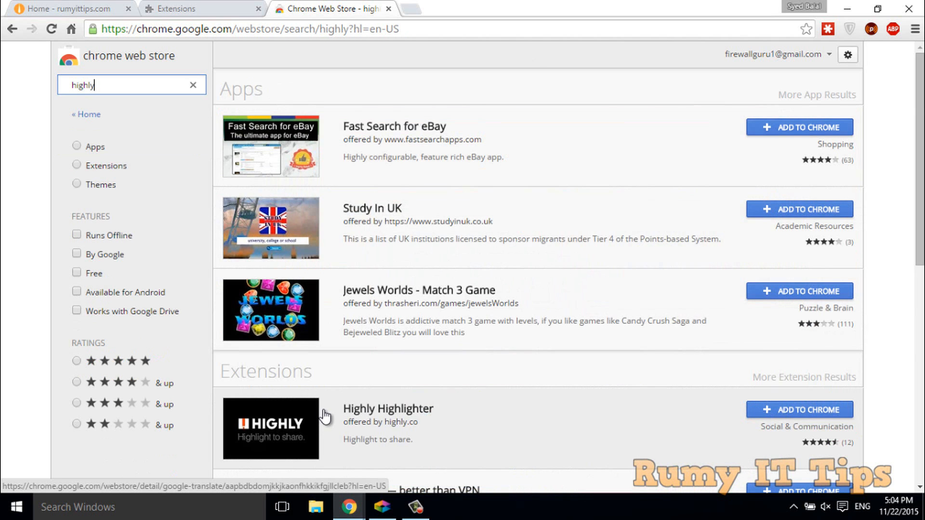
mouse_move(628, 296)
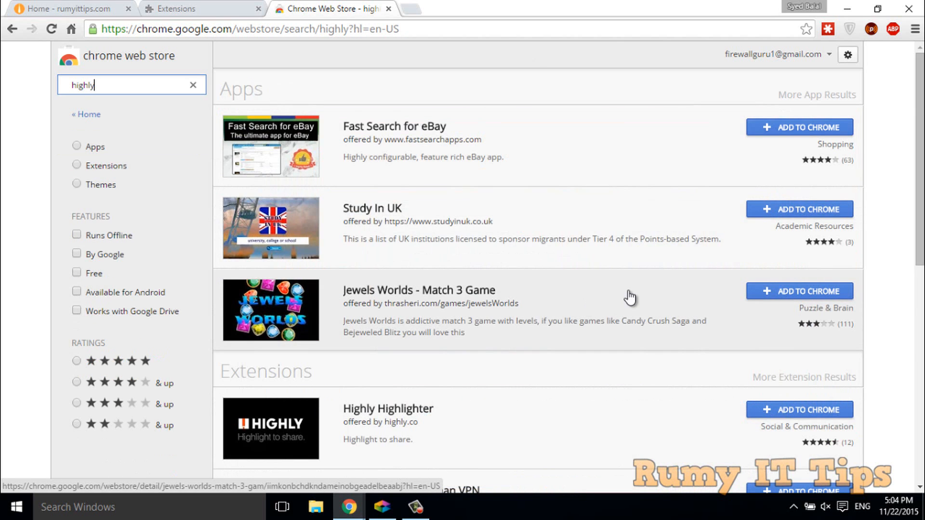
scroll(down, 3)
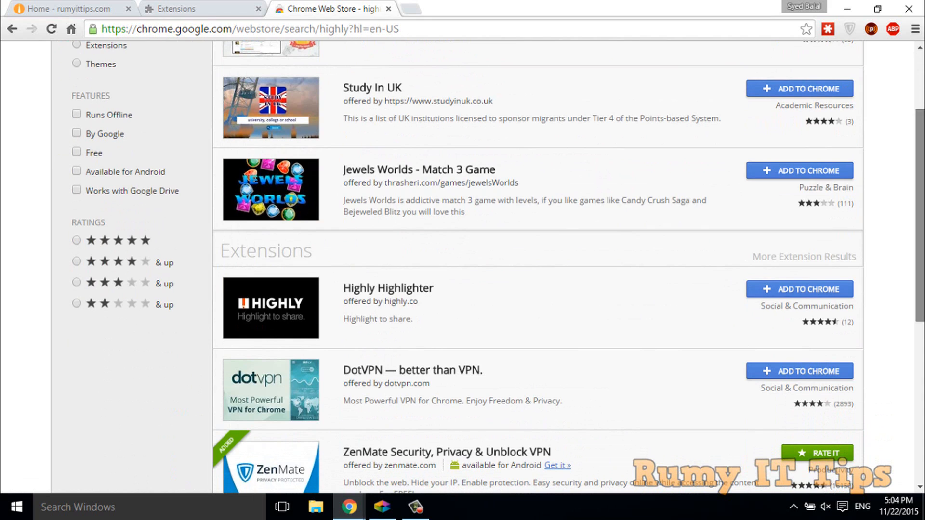
mouse_move(509, 304)
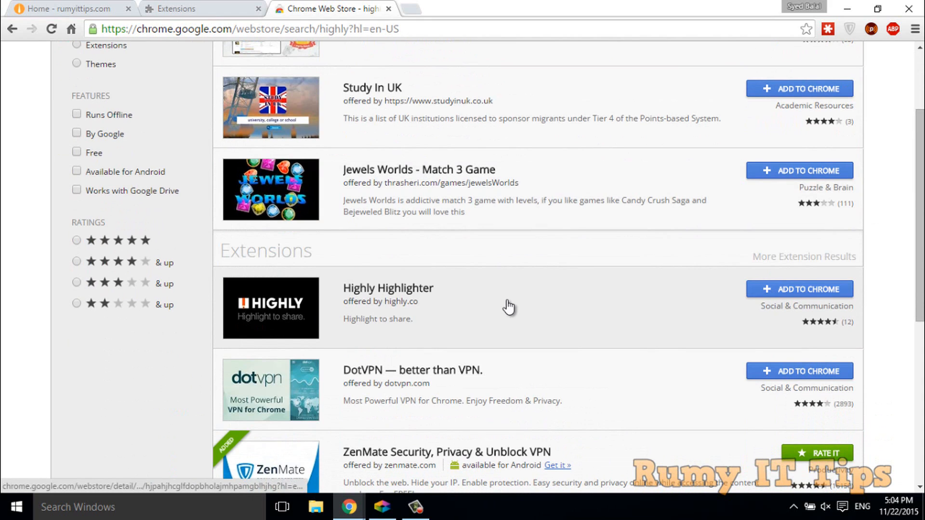
mouse_move(431, 292)
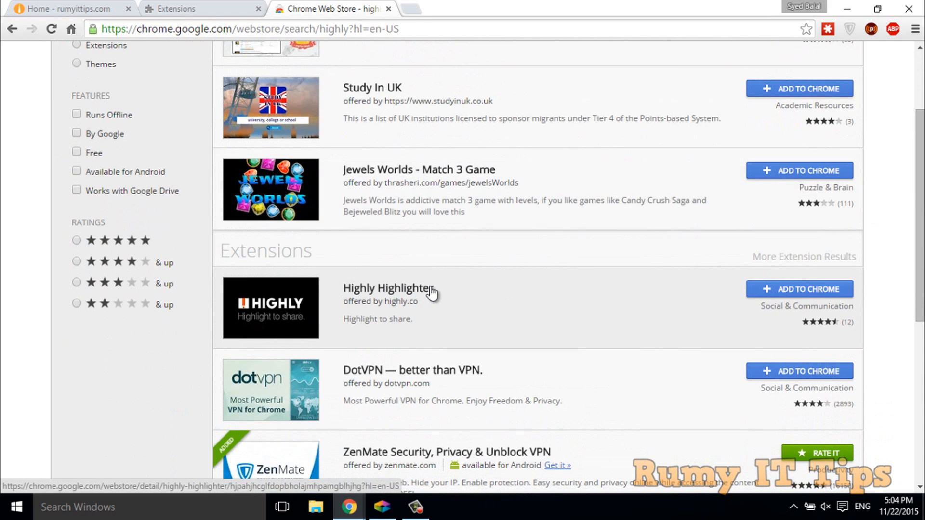
mouse_move(809, 295)
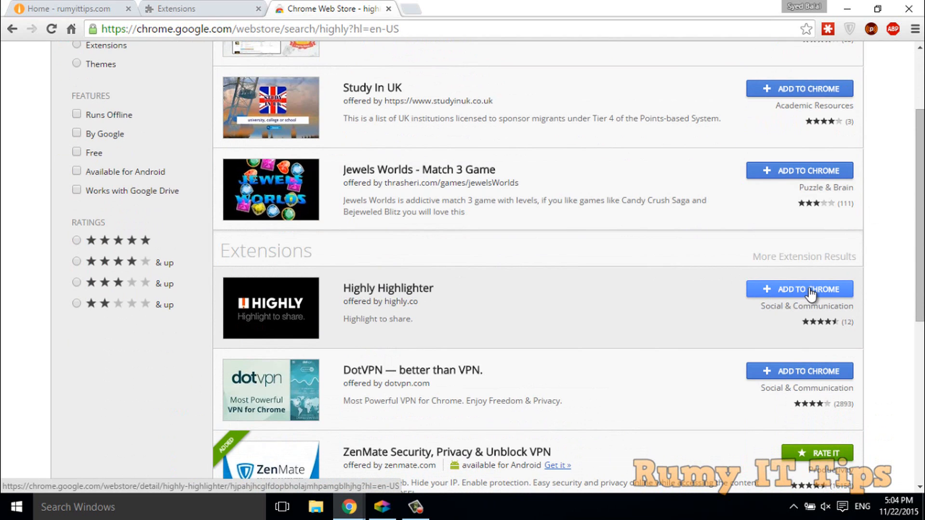
Step: Install the Highly Highlighter extension, confirming the Add extension prompt
click(800, 289)
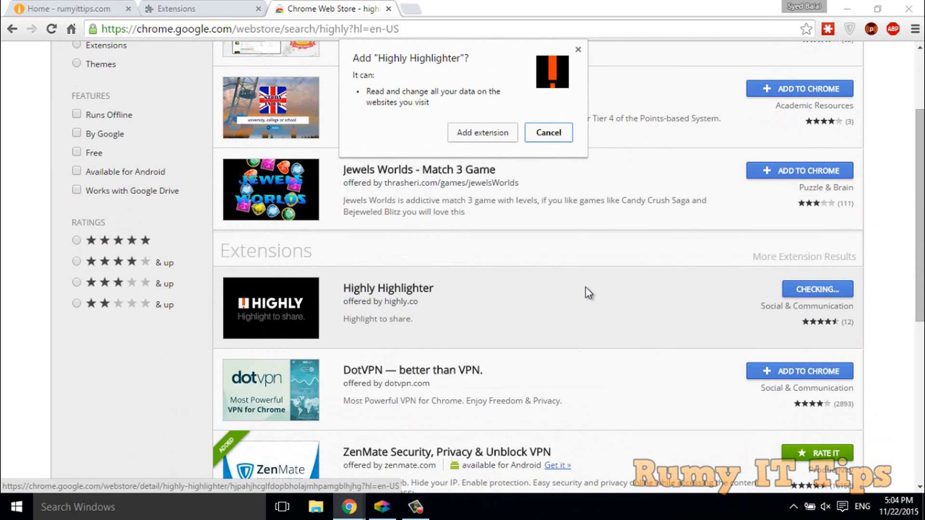
click(548, 132)
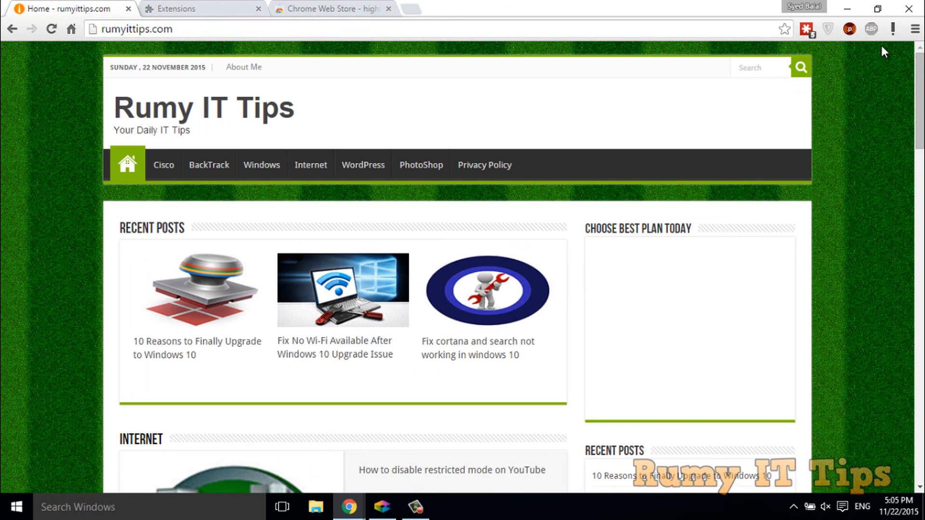
mouse_move(873, 109)
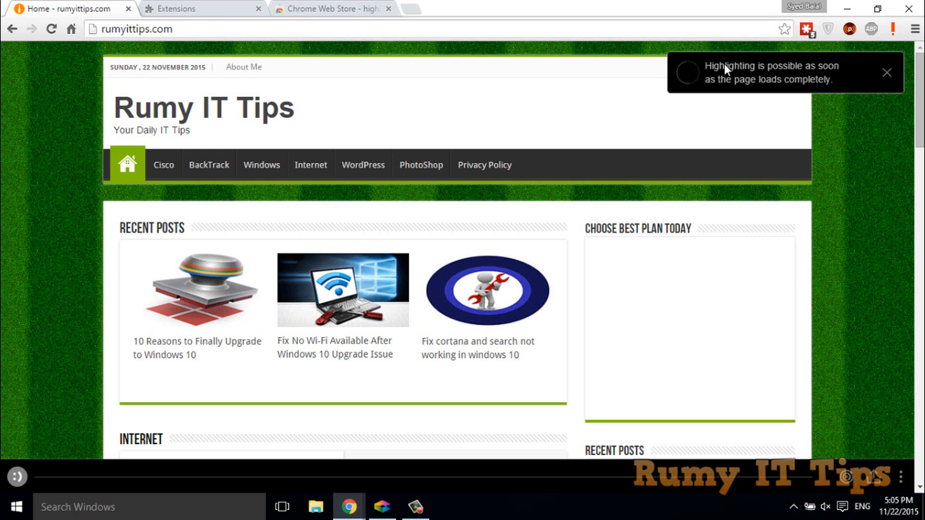
Step: Highlight the '10 Reasons to Finally Upgrade to Windows 10' title and bring up its Share anywhere panel
click(886, 71)
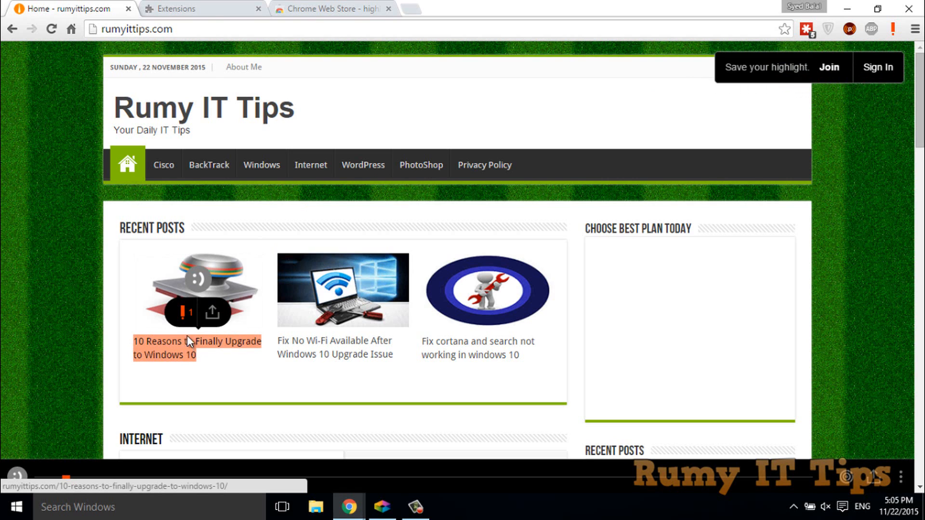
mouse_move(211, 314)
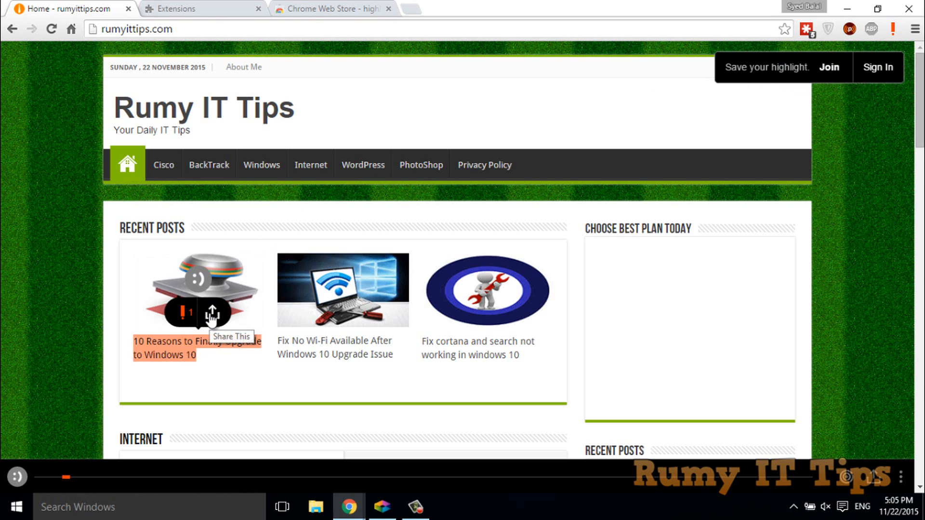
click(214, 312)
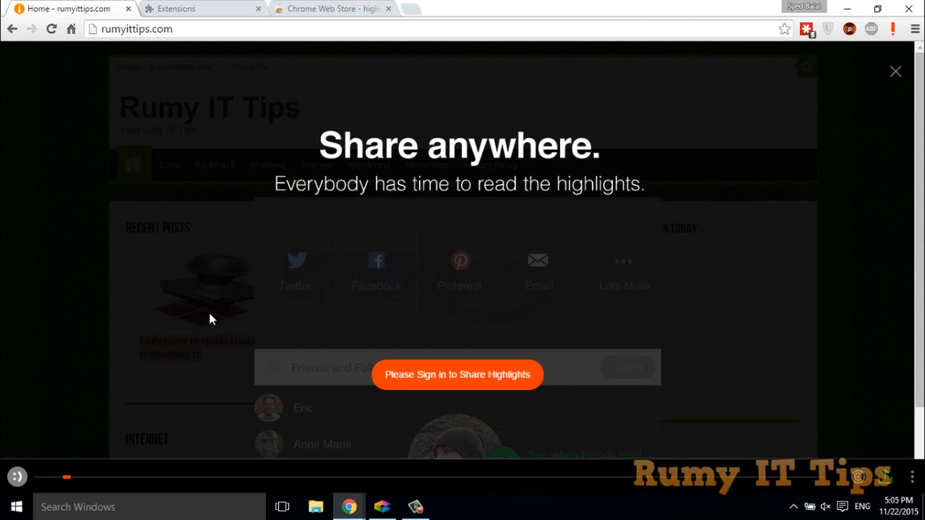
mouse_move(446, 383)
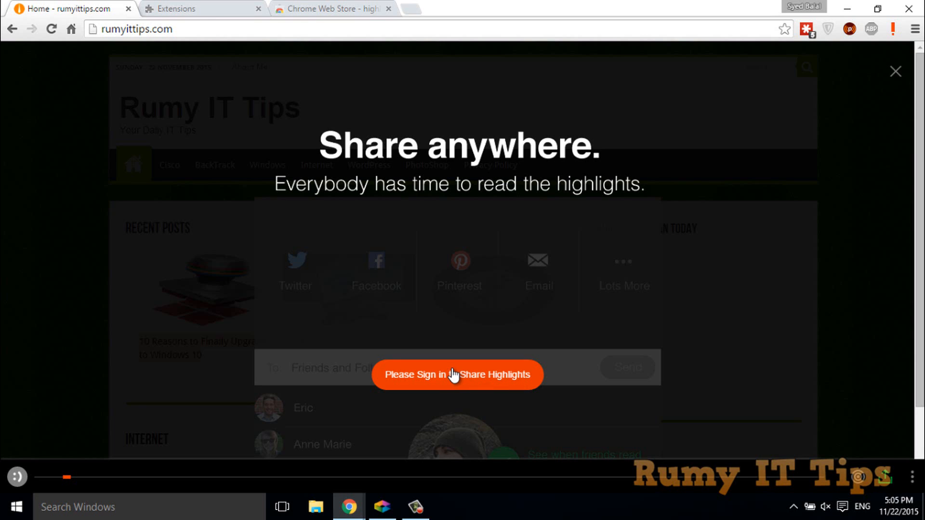
Step: Choose 'Please Sign in to Share Highlights', bringing up the Highly join/sign-in window
click(456, 375)
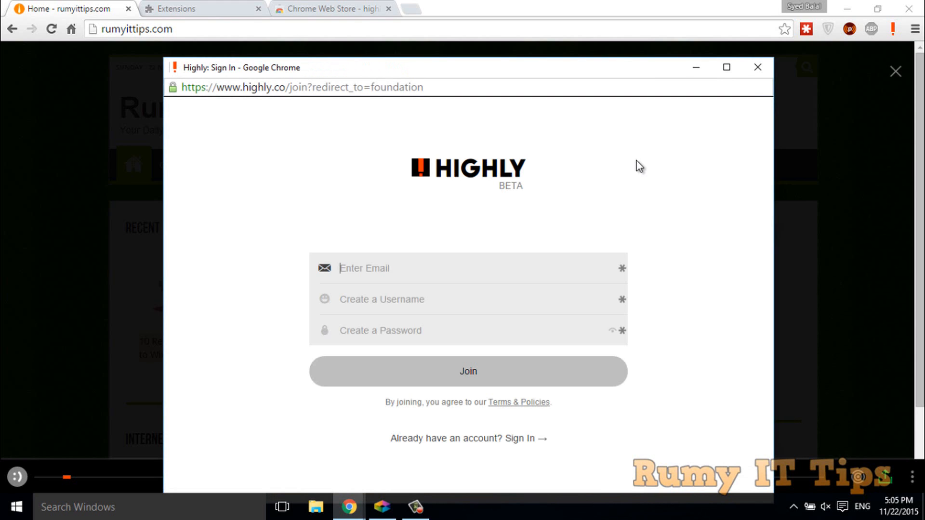
mouse_move(758, 68)
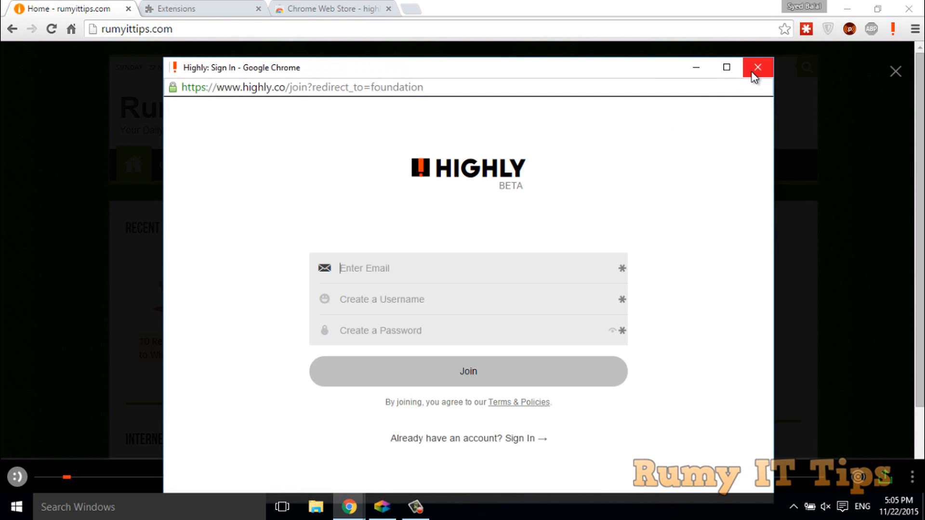
Step: Close the Highly sign-in window, leaving the Share anywhere panel over the page
click(757, 67)
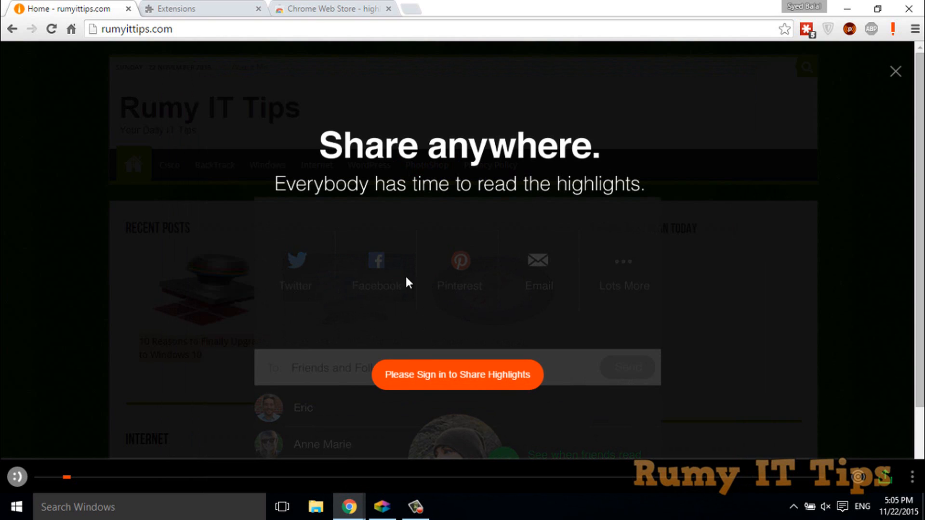
mouse_move(618, 315)
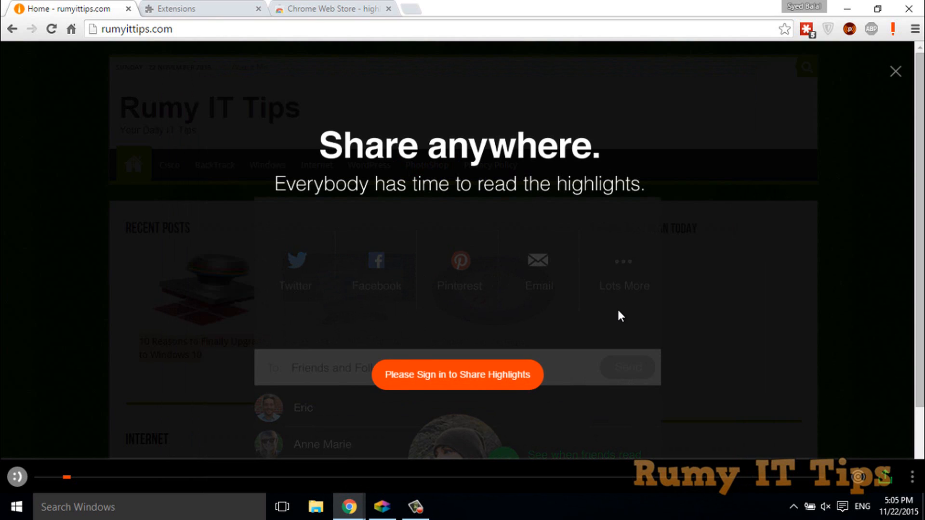
mouse_move(431, 378)
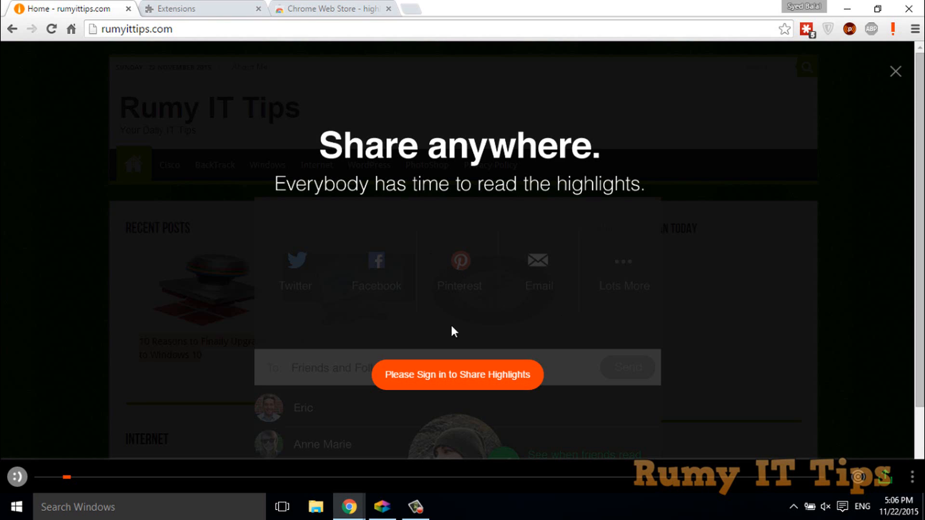
mouse_move(477, 387)
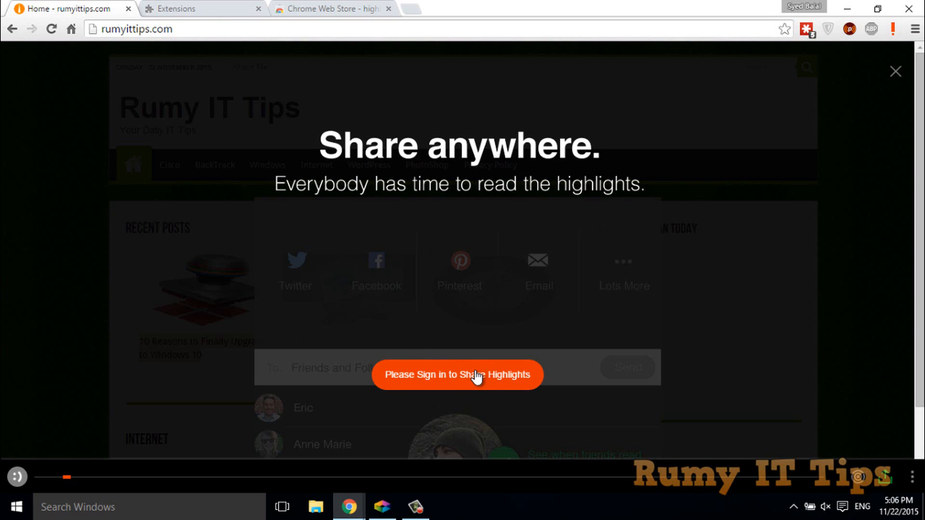